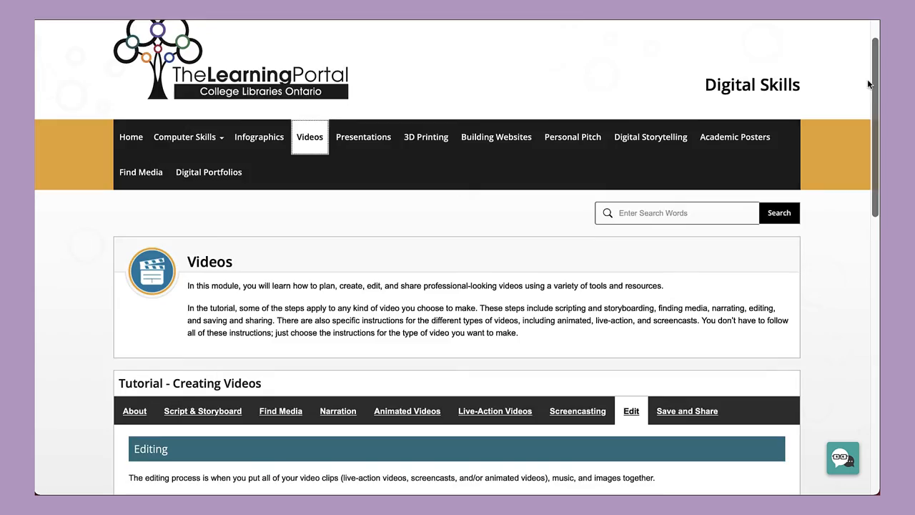
Put Live Action Intros audio under the character clip, then browse and close the Graphics library
scroll(down, 3)
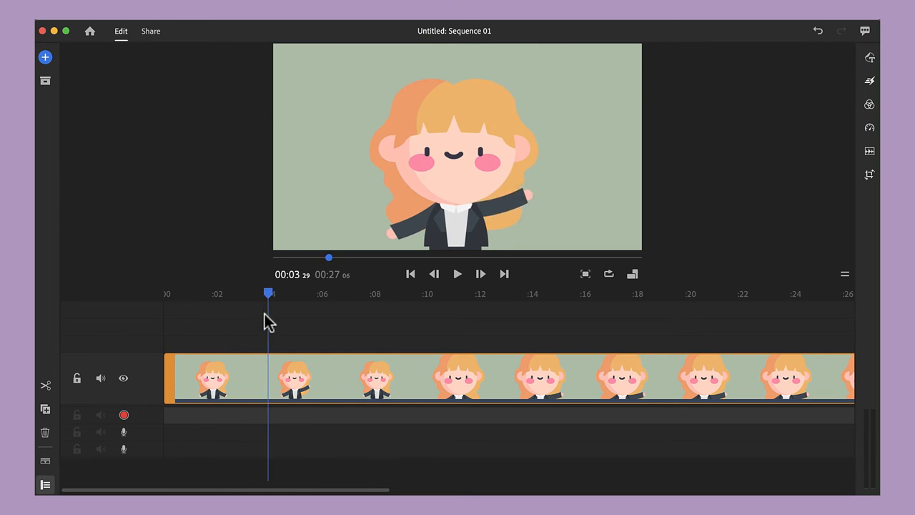
click(45, 81)
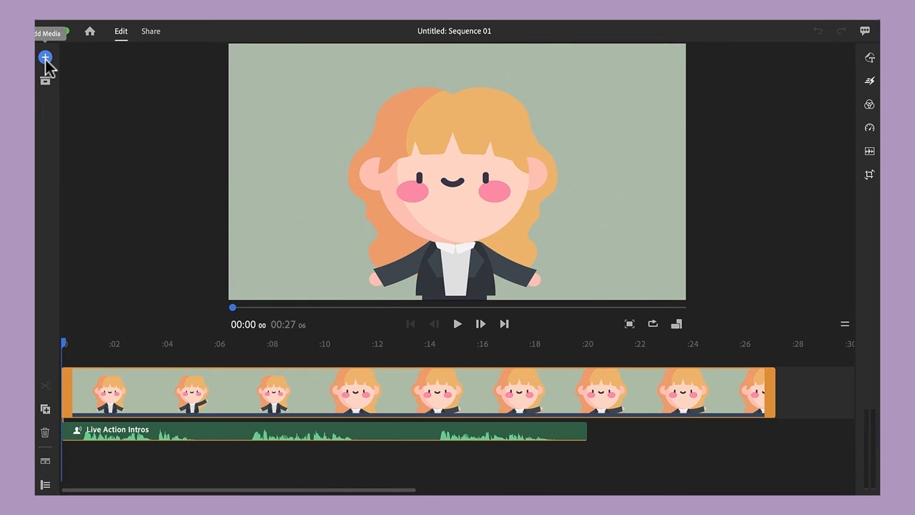
click(45, 57)
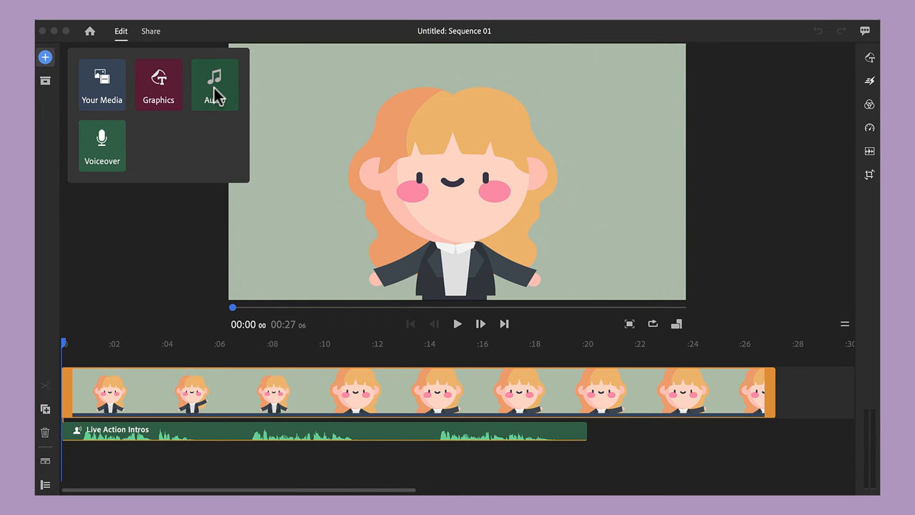
click(158, 82)
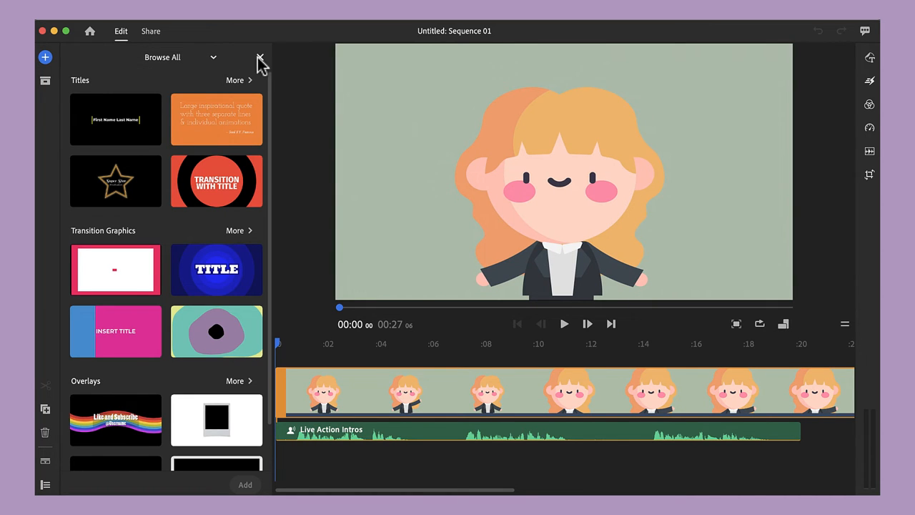
click(261, 59)
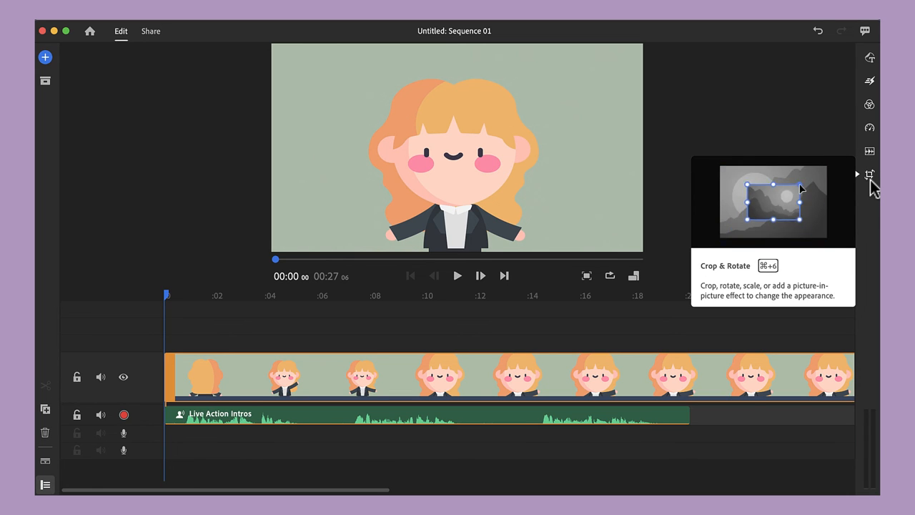
Export the sequence locally to Documents as 'My Movie' at 1080p Full HD
click(150, 31)
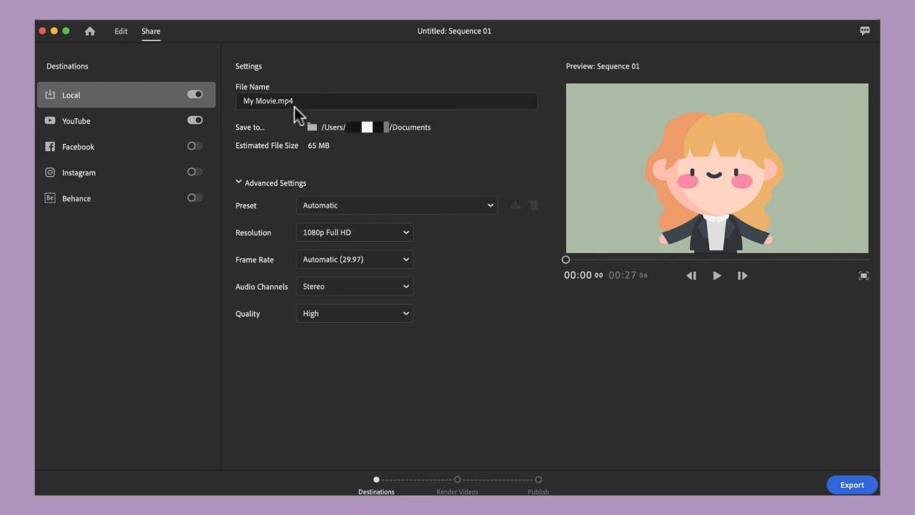
click(386, 101)
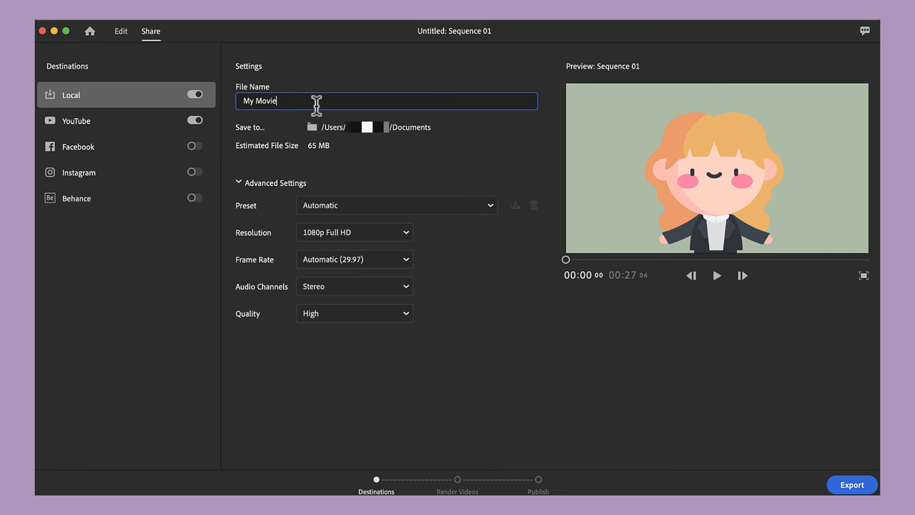
mouse_move(428, 143)
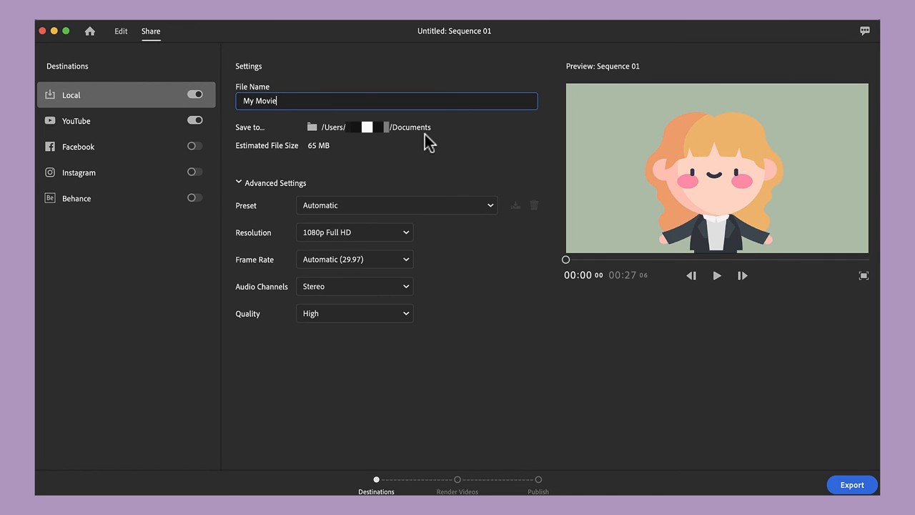
click(852, 484)
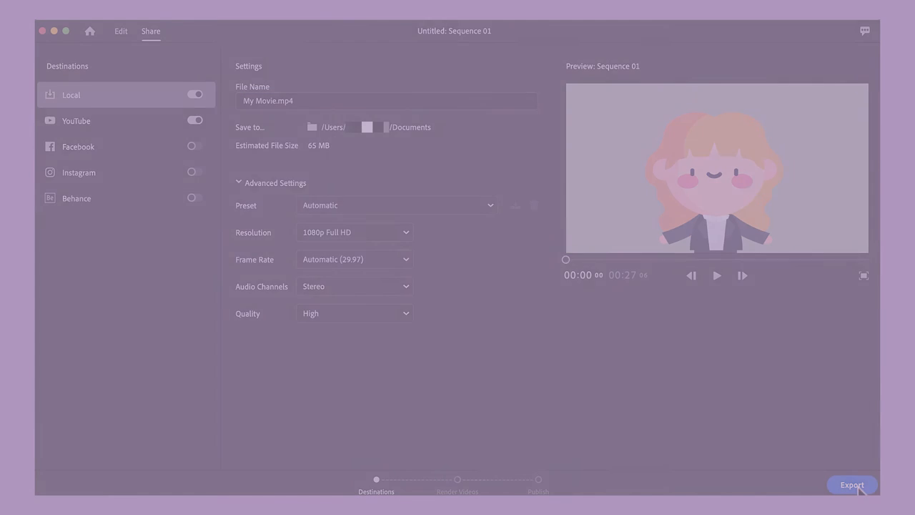